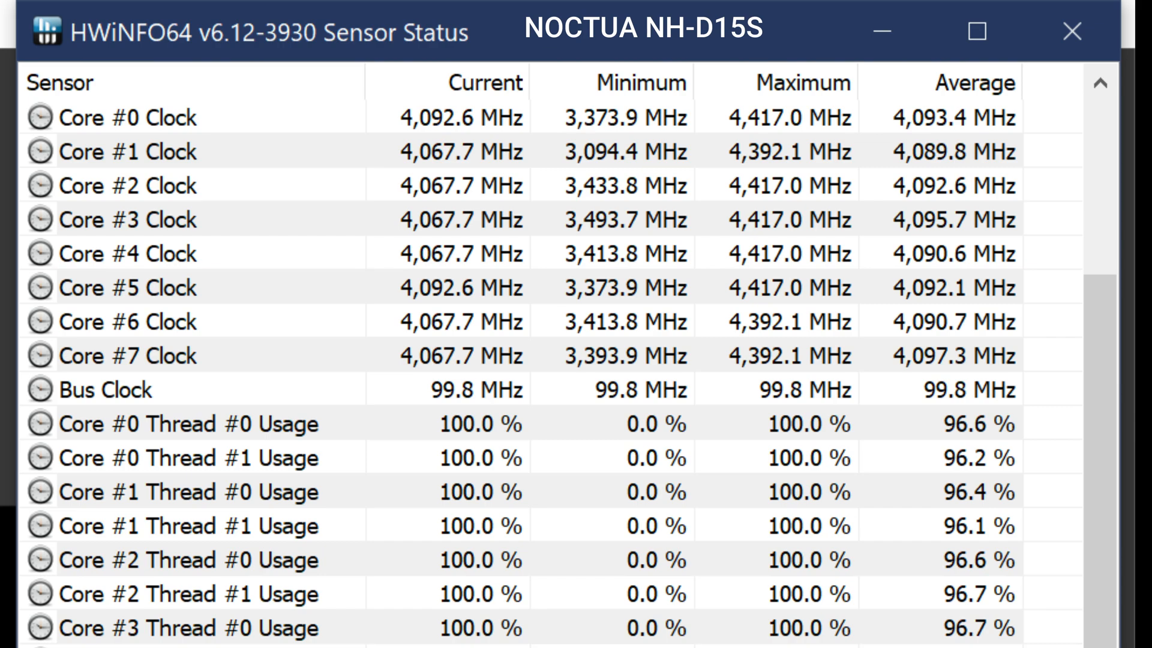
{"action": "scroll", "scroll_direction": "down", "scroll_amount": 3}
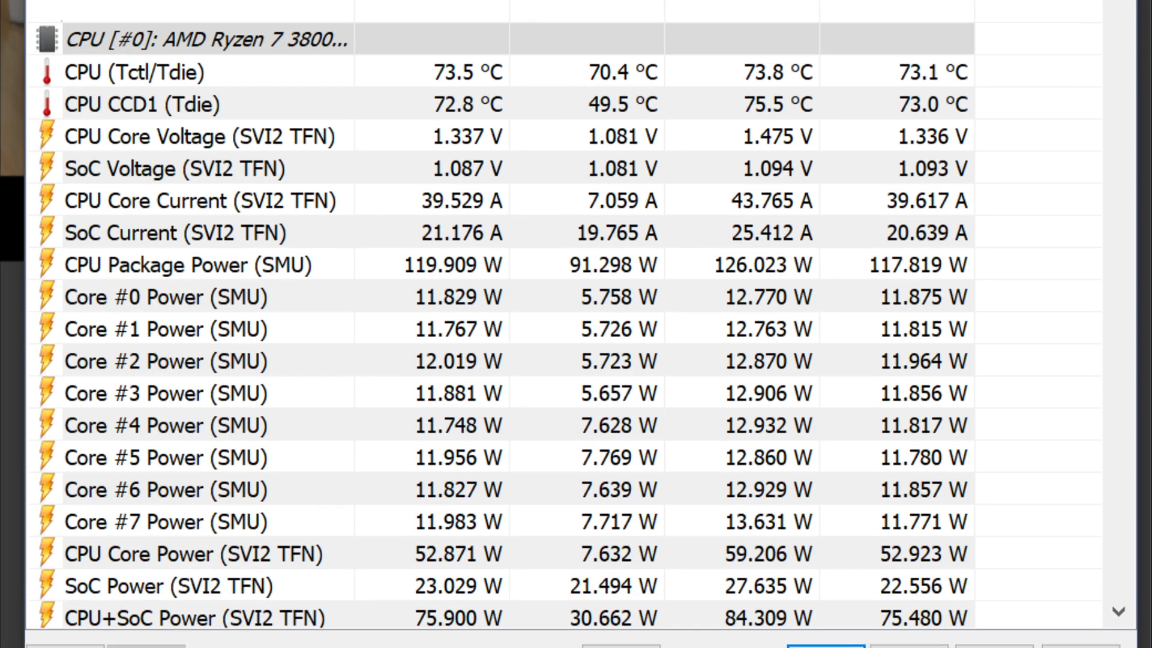
{"action": "scroll", "scroll_direction": "down", "scroll_amount": 3}
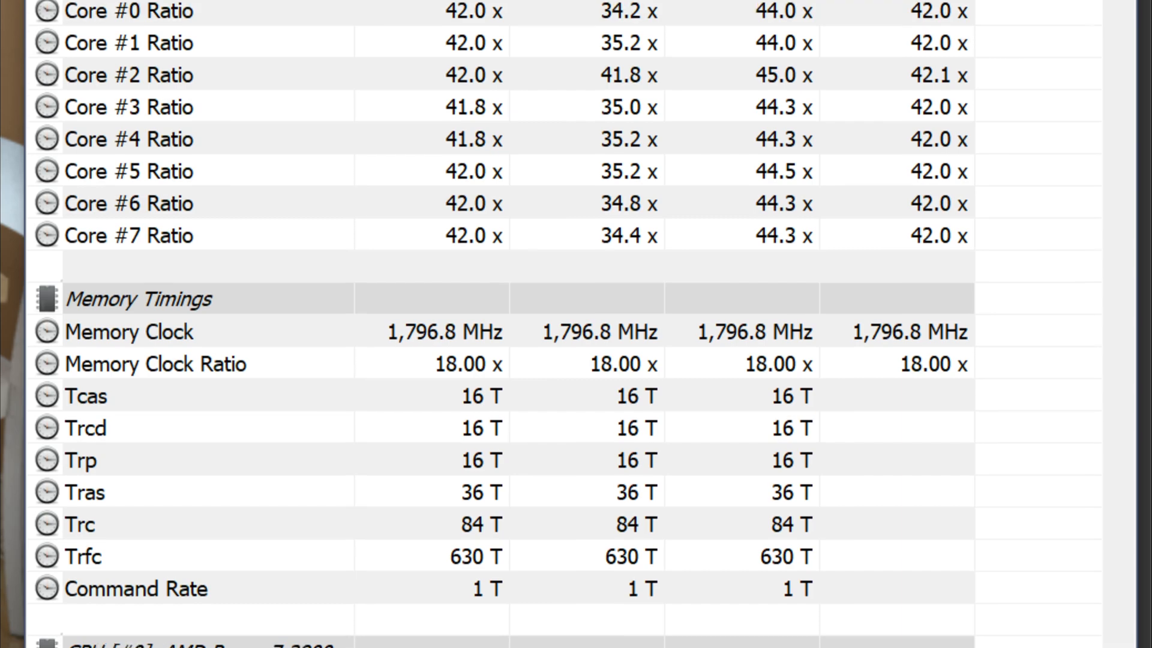